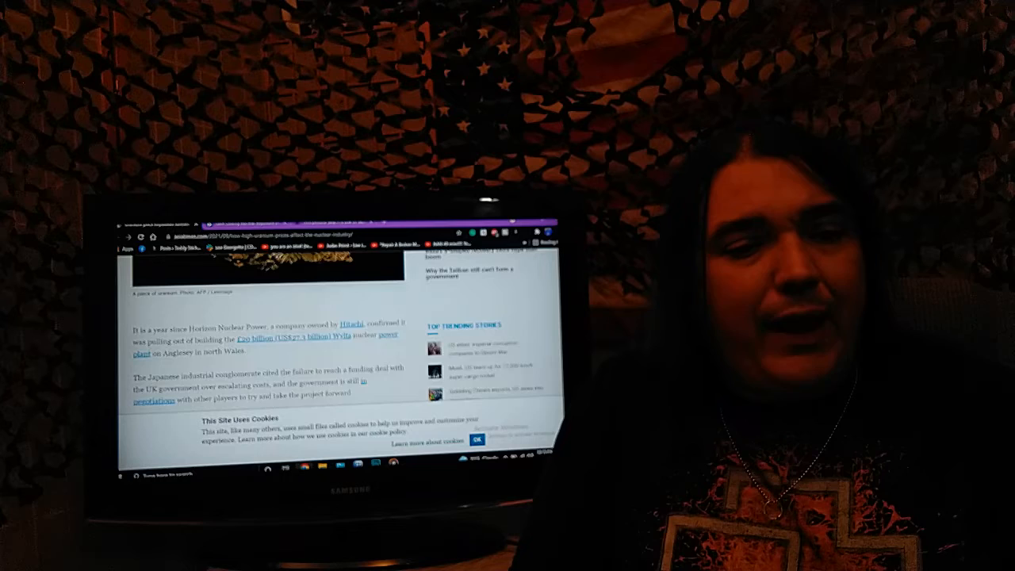
scroll(down, 3)
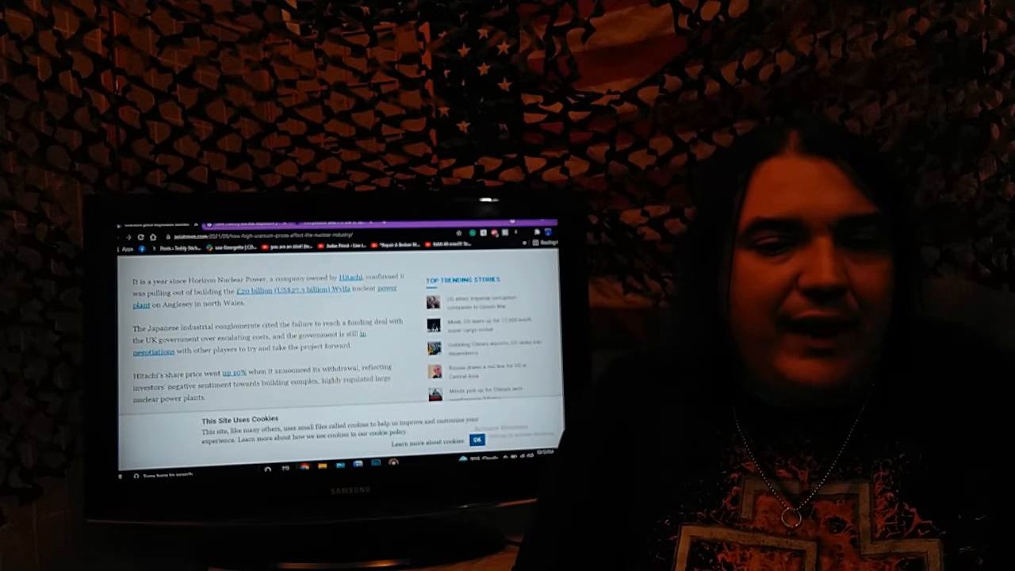